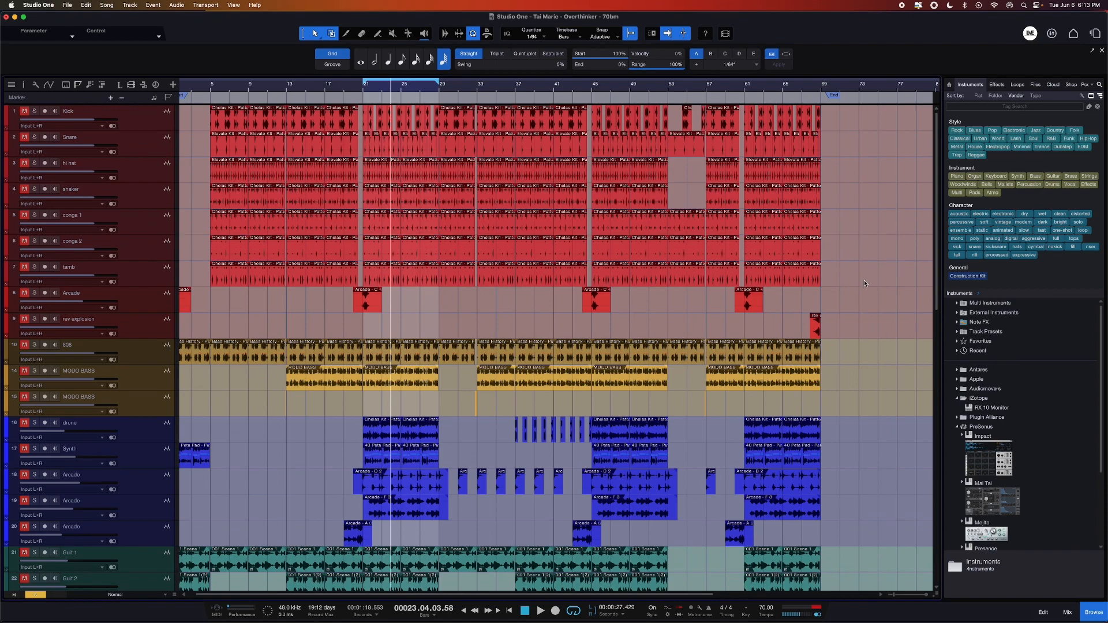
mouse_move(846, 338)
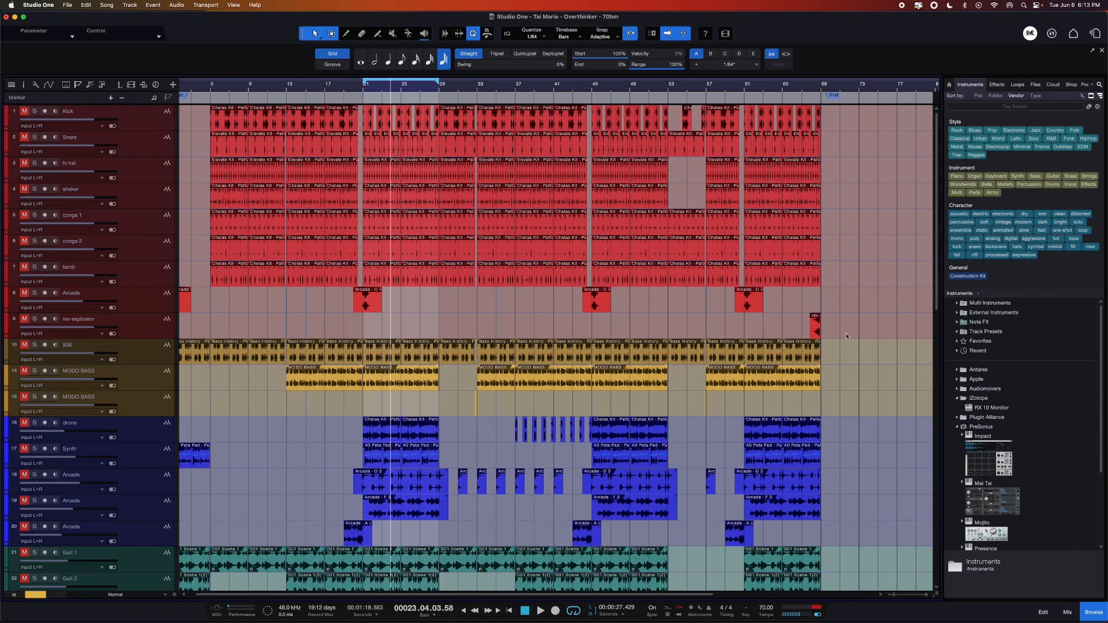
mouse_move(868, 304)
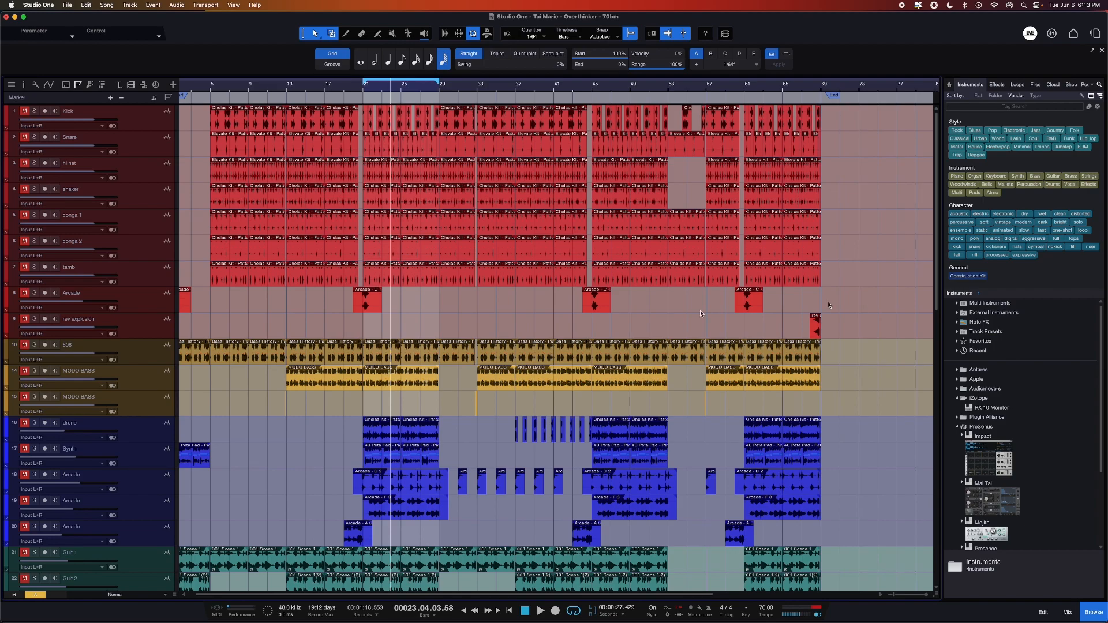
Open the account notifications listing the Overthinker song's sync and file-conflict messages
scroll("down", 3)
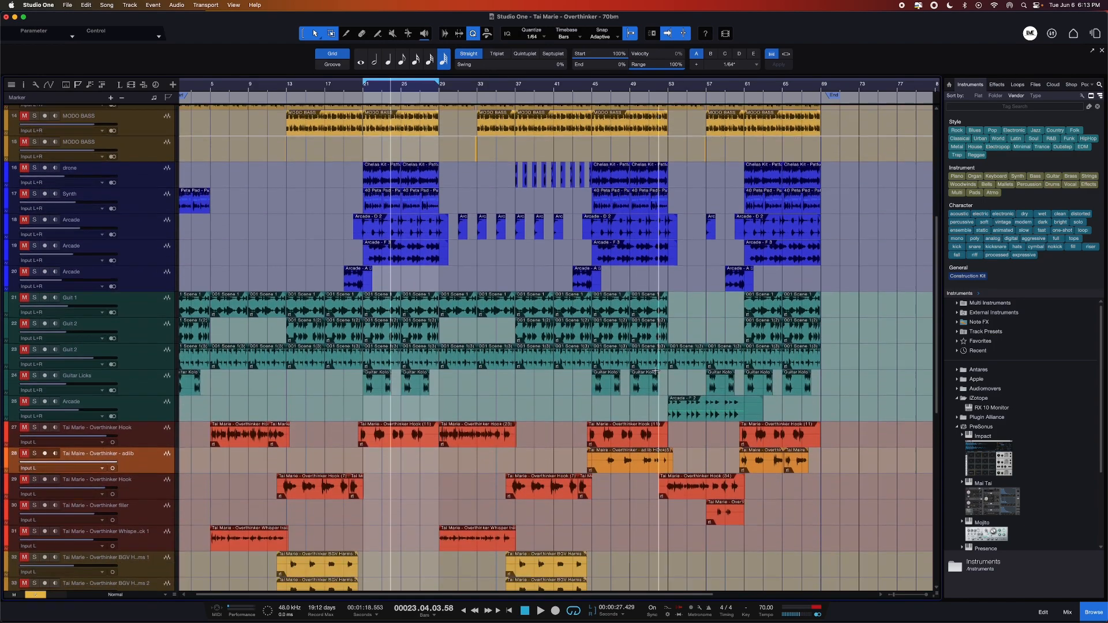
scroll("down", 3)
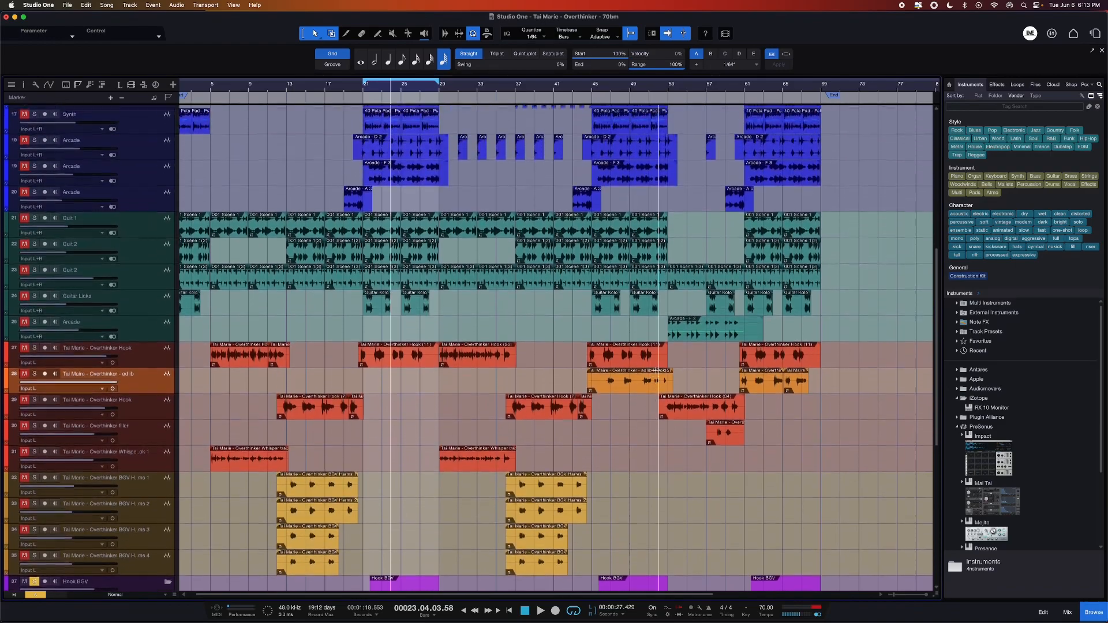
scroll("up", 3)
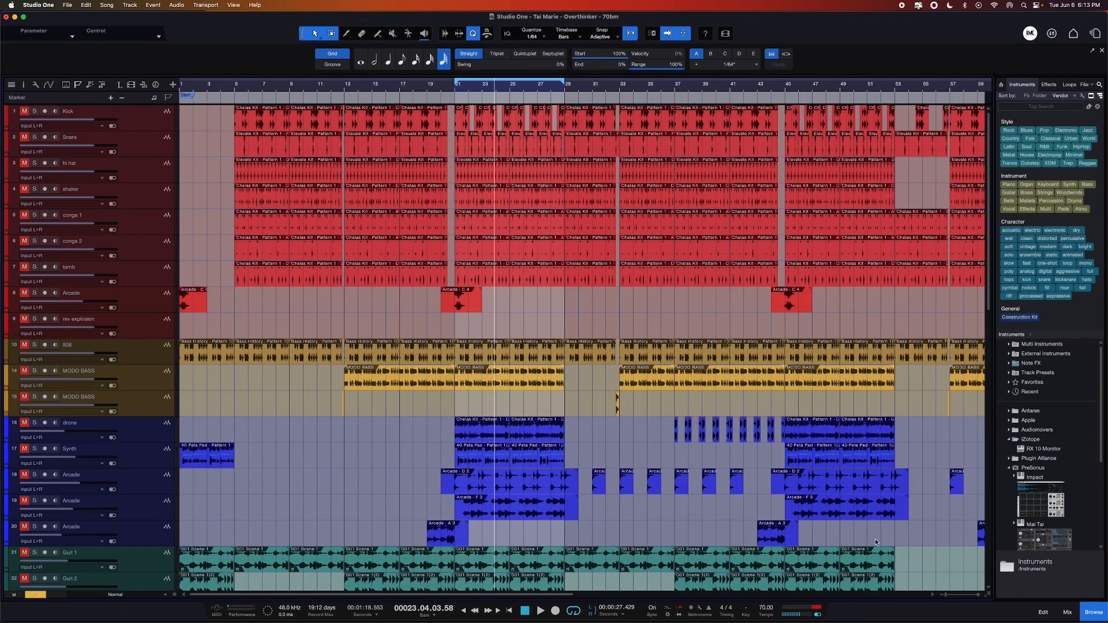
scroll("down", 3)
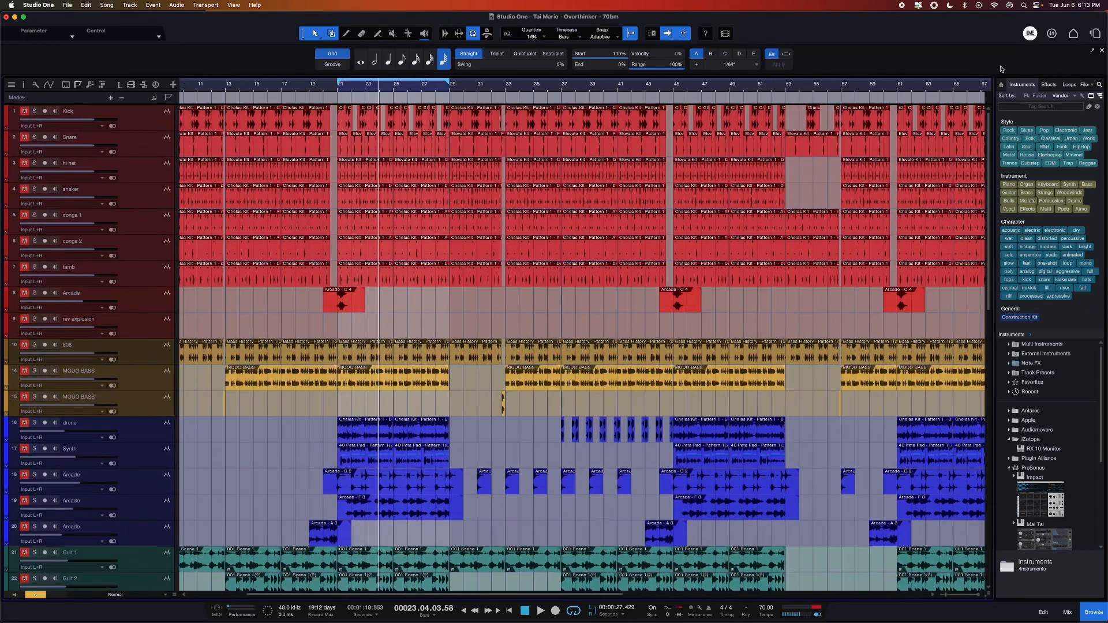
left_click(1030, 33)
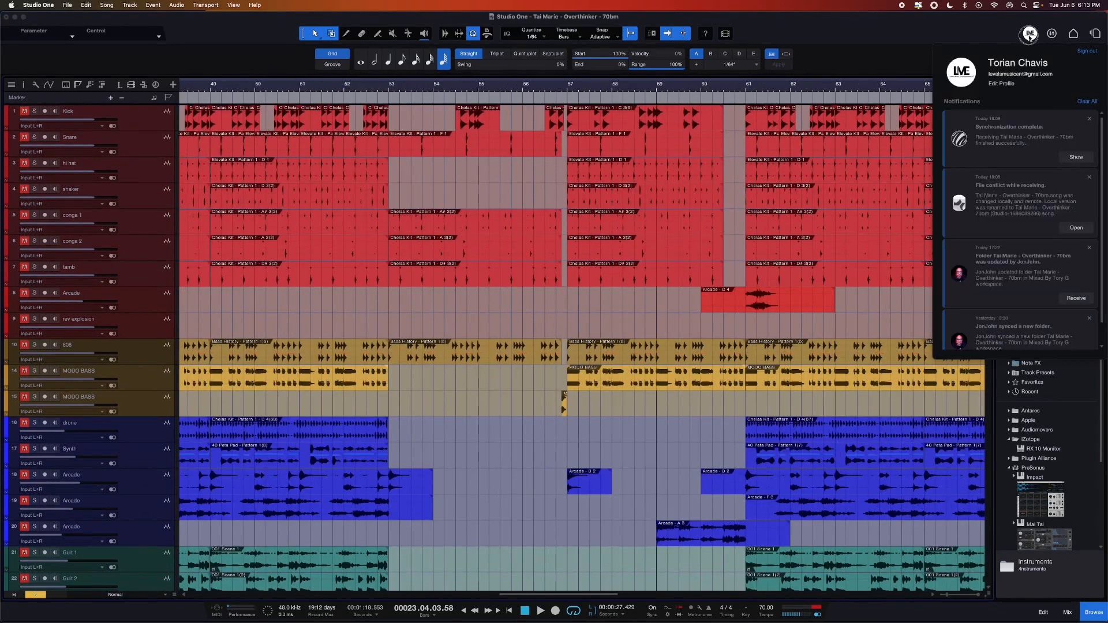
mouse_move(926, 297)
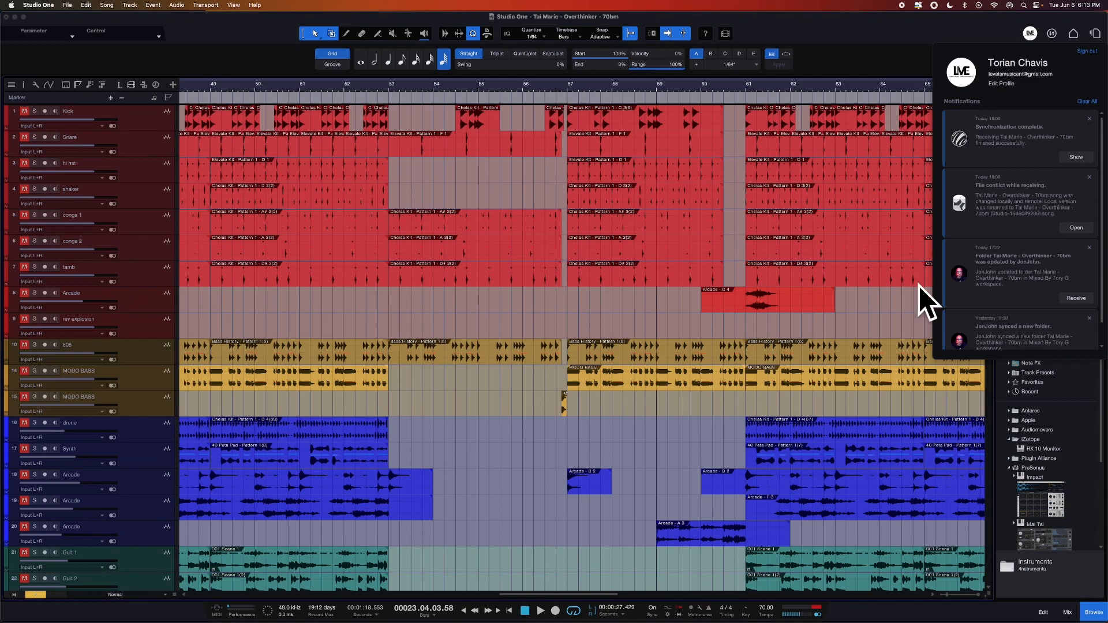
mouse_move(983, 216)
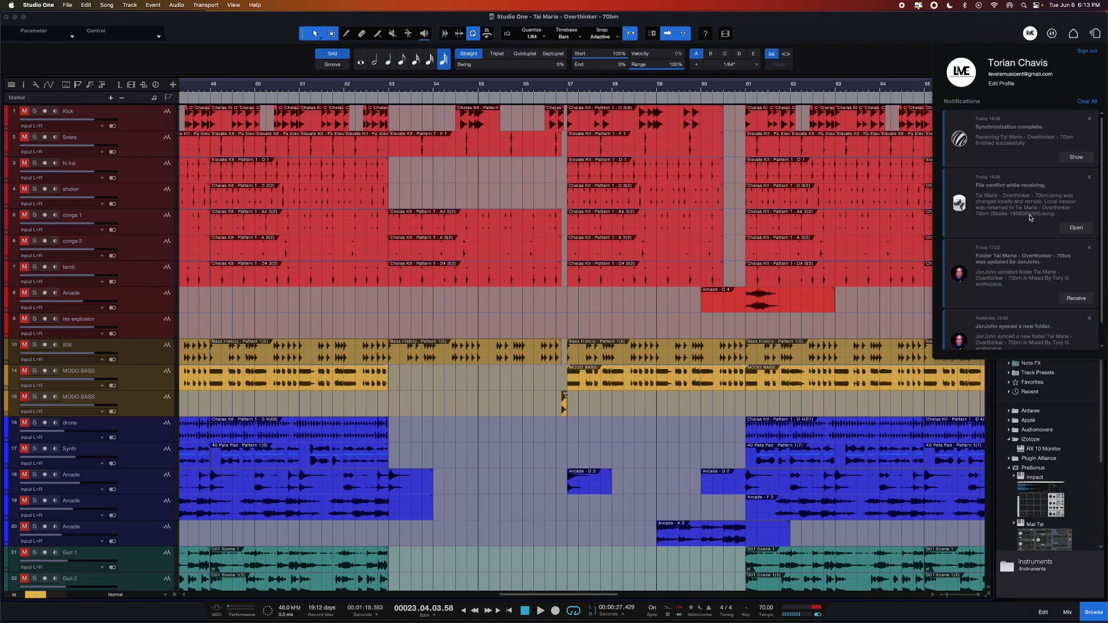
mouse_move(1042, 204)
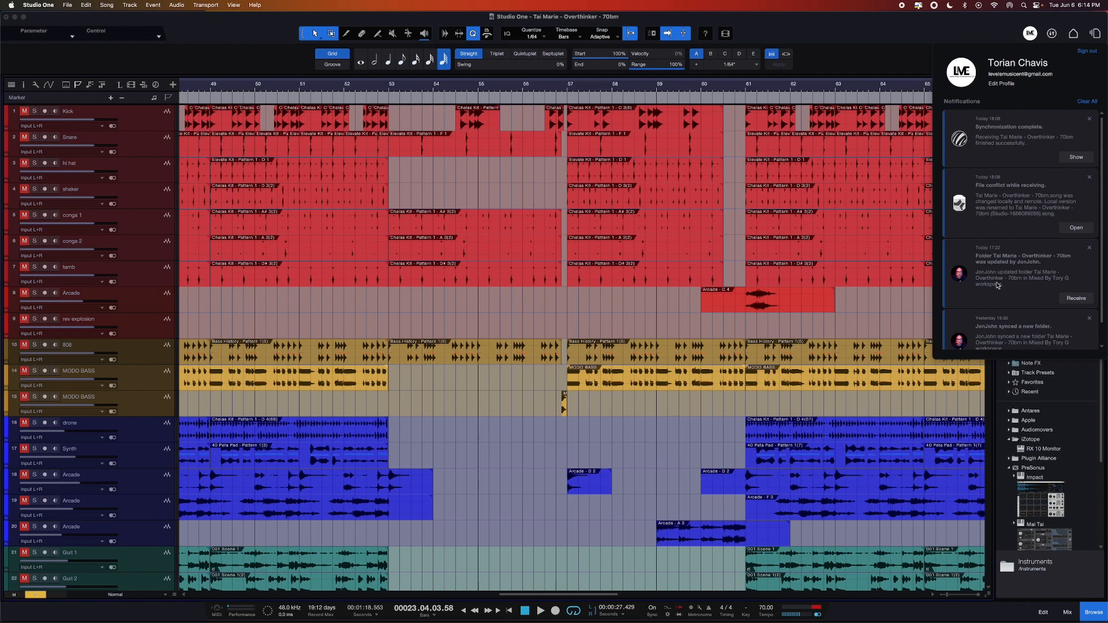
mouse_move(1034, 210)
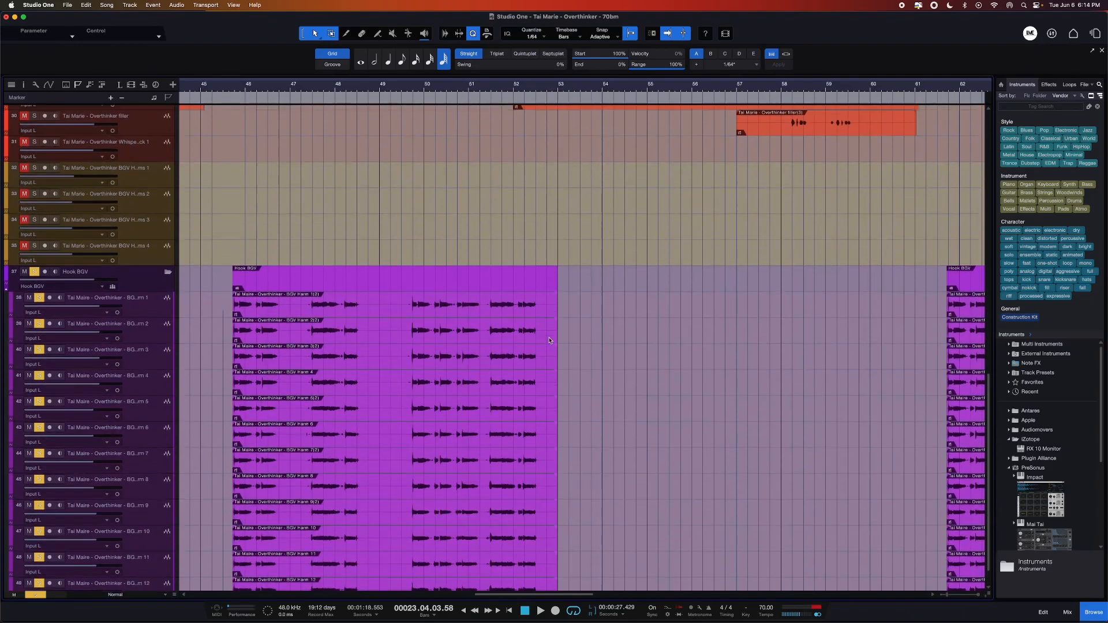
scroll("right", 3)
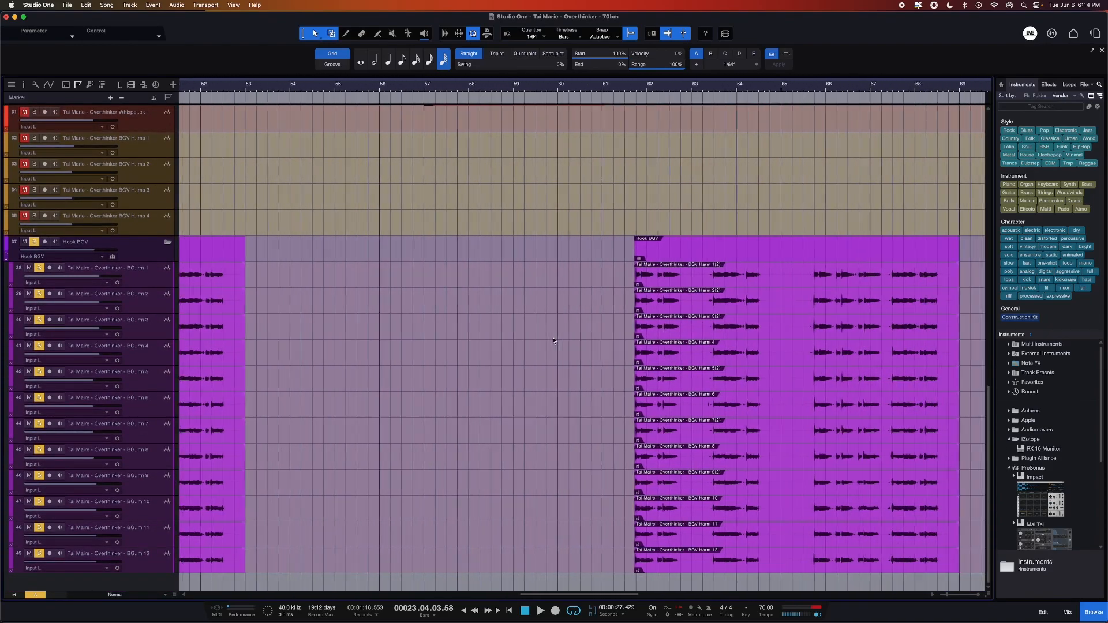
scroll("left", 3)
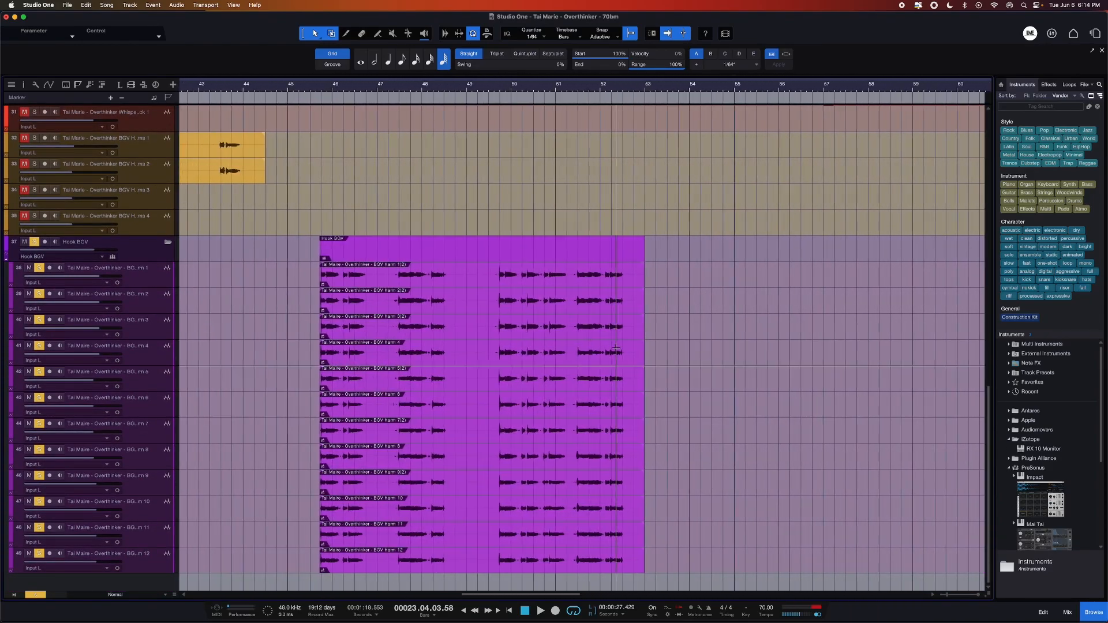
scroll("right", 3)
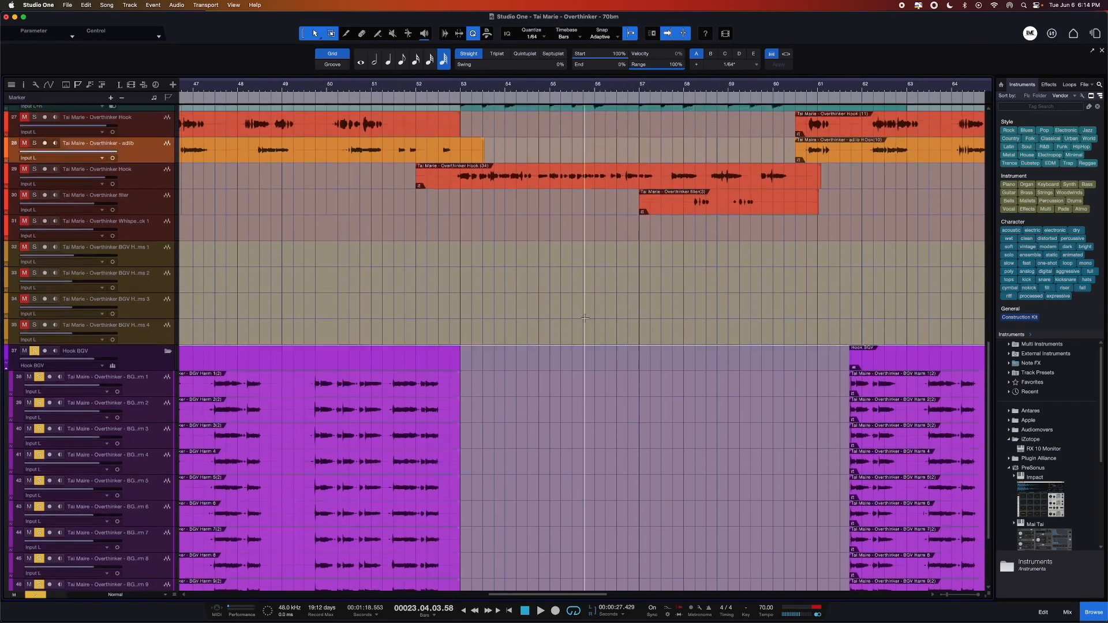
scroll("down", 3)
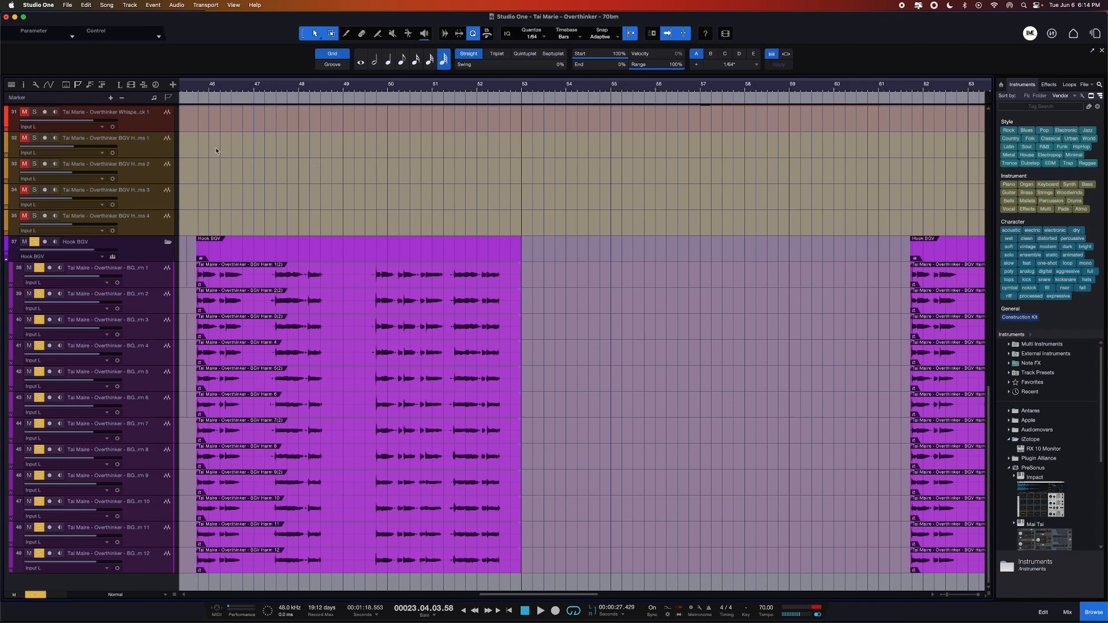
mouse_move(1095, 34)
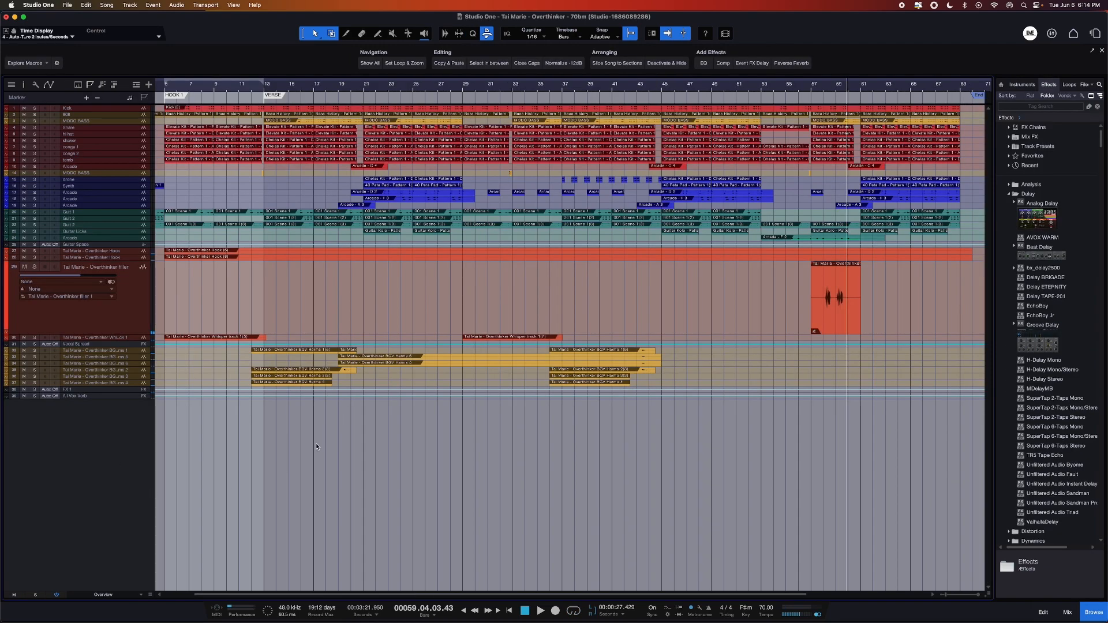
mouse_move(500, 497)
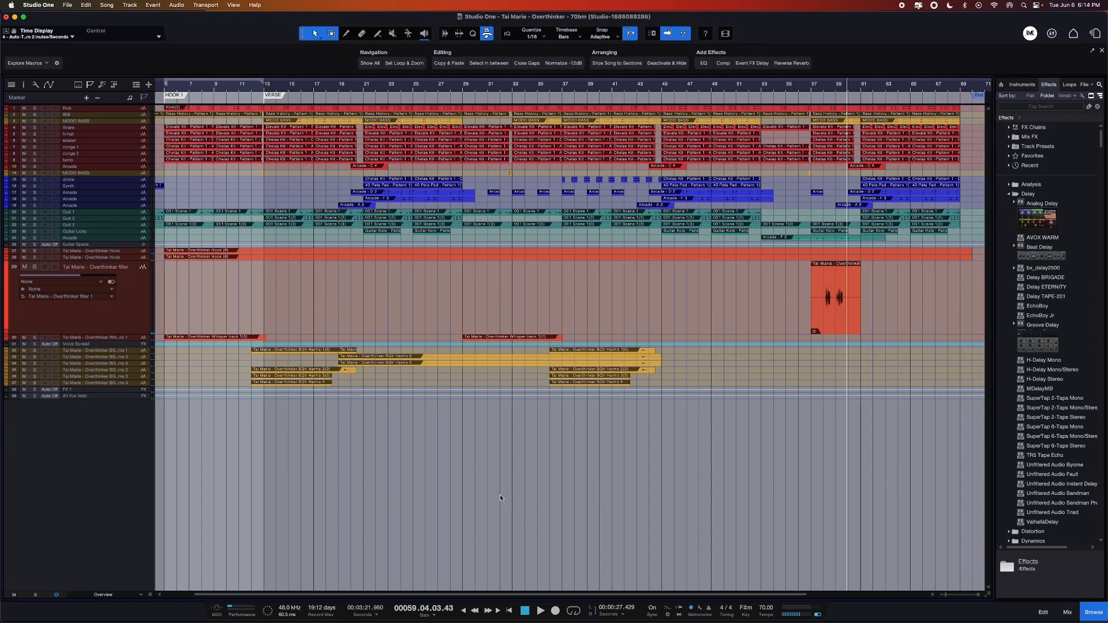
mouse_move(179, 16)
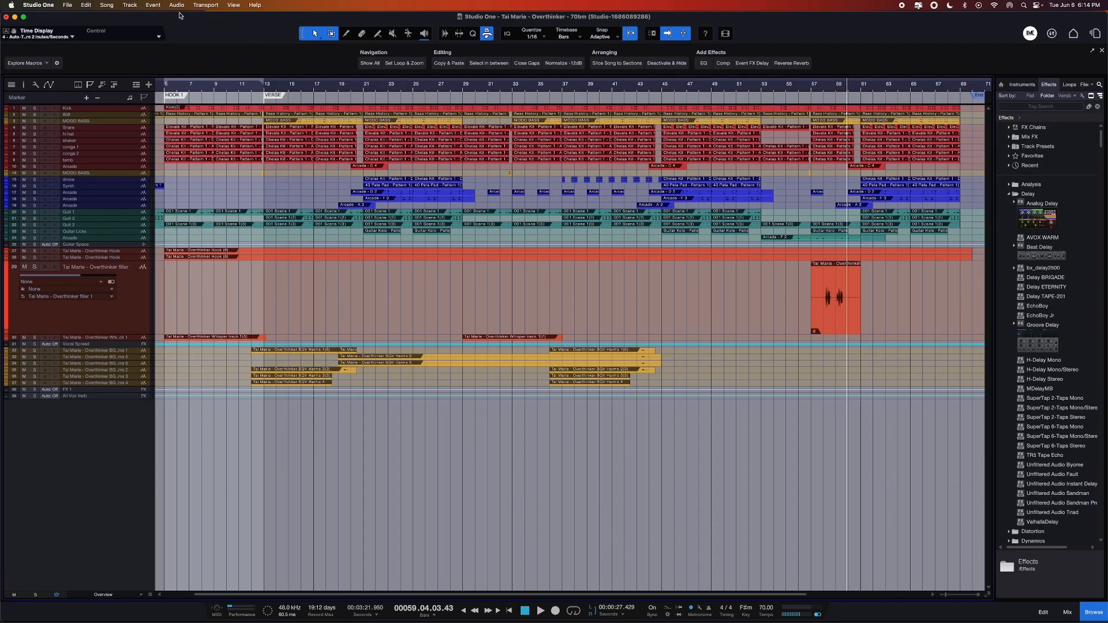
Open the Song menu to reach the import-from-another-song commands
left_click(106, 5)
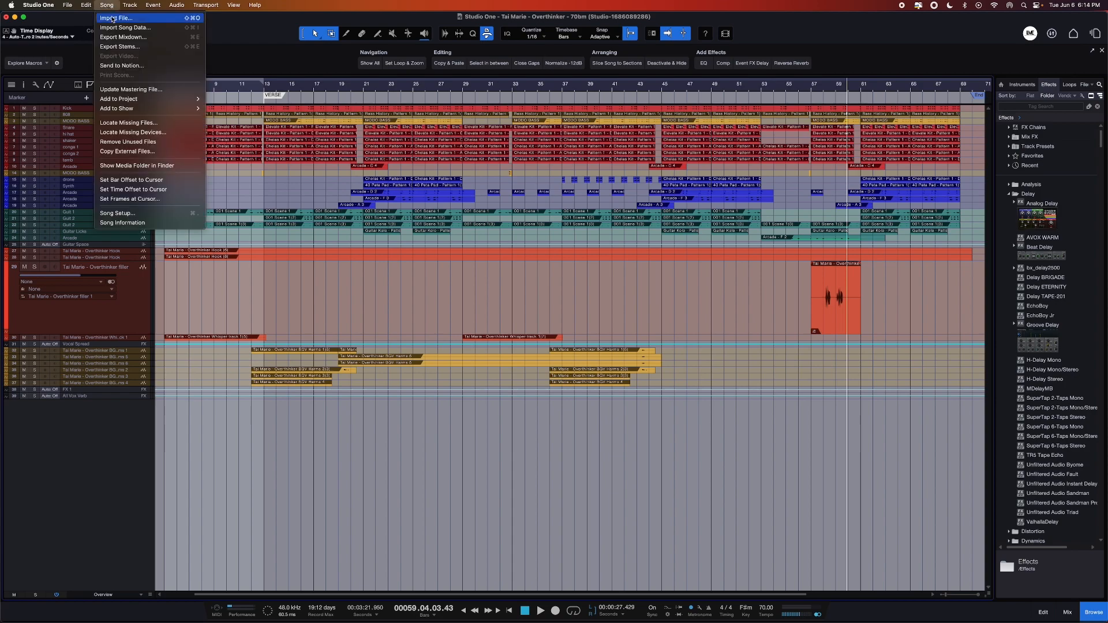
Import Song Data from 'Tai Marie - Overthinker - 70bm.song' in its song folder
left_click(117, 18)
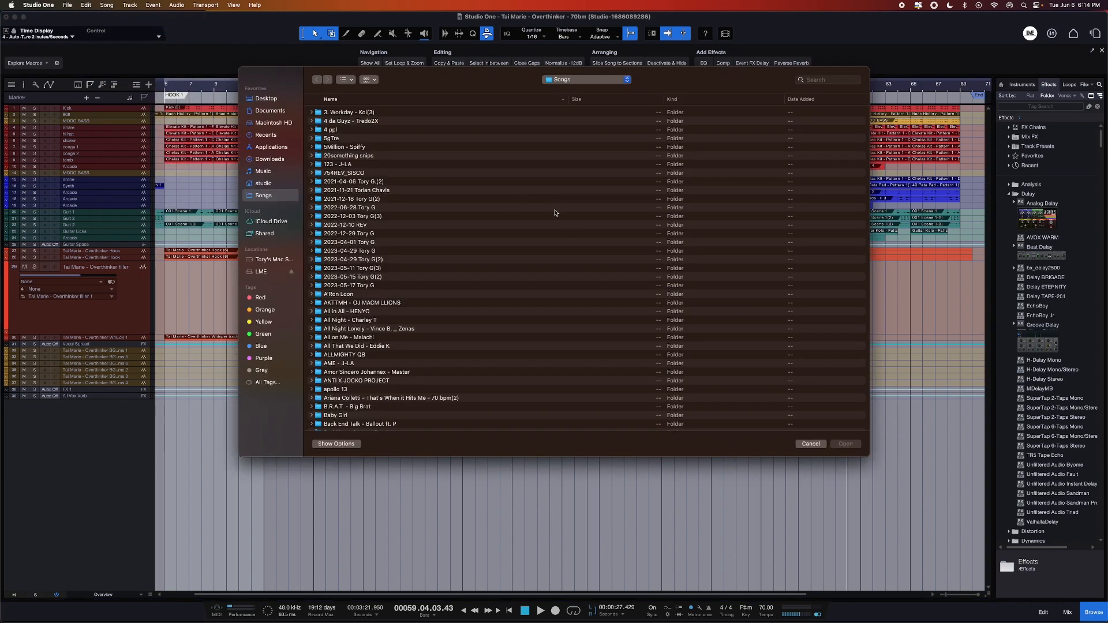
scroll("down", 3)
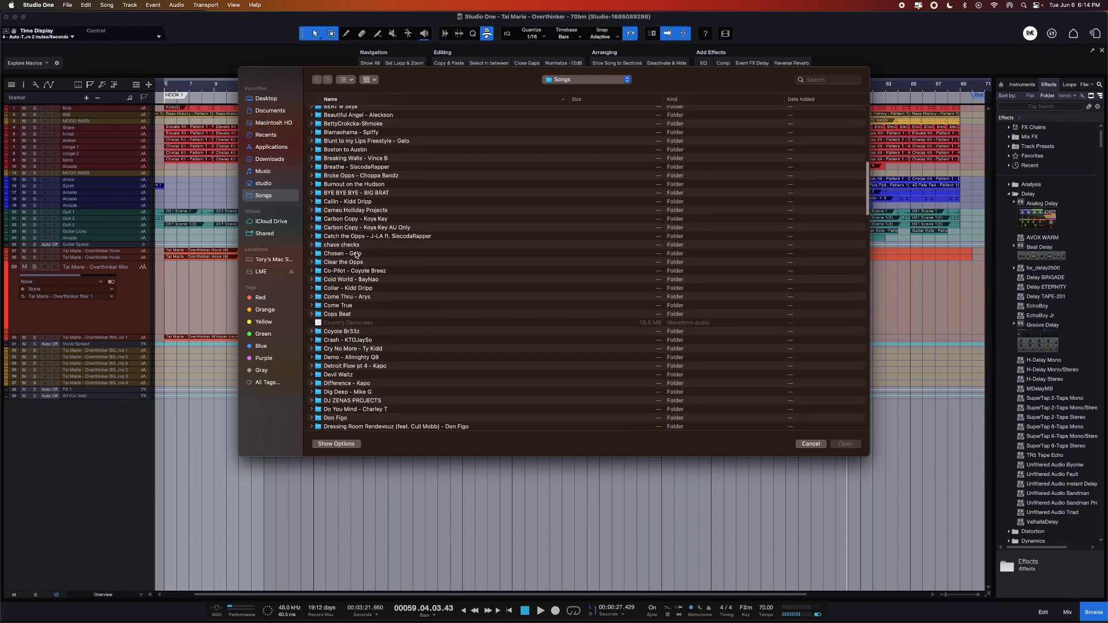
scroll("down", 3)
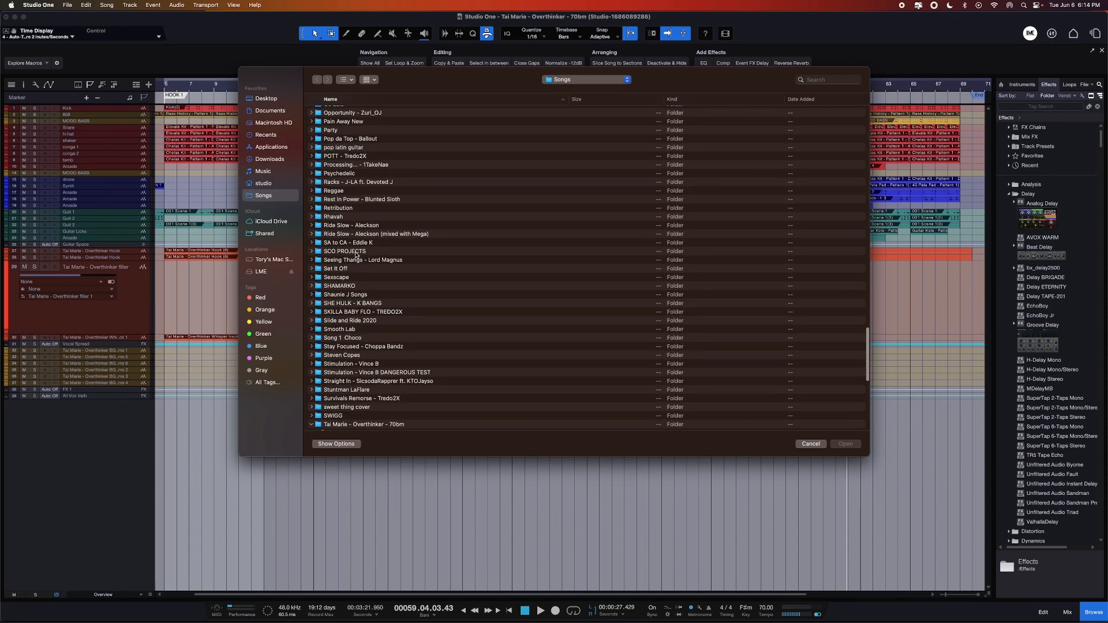
left_click(312, 425)
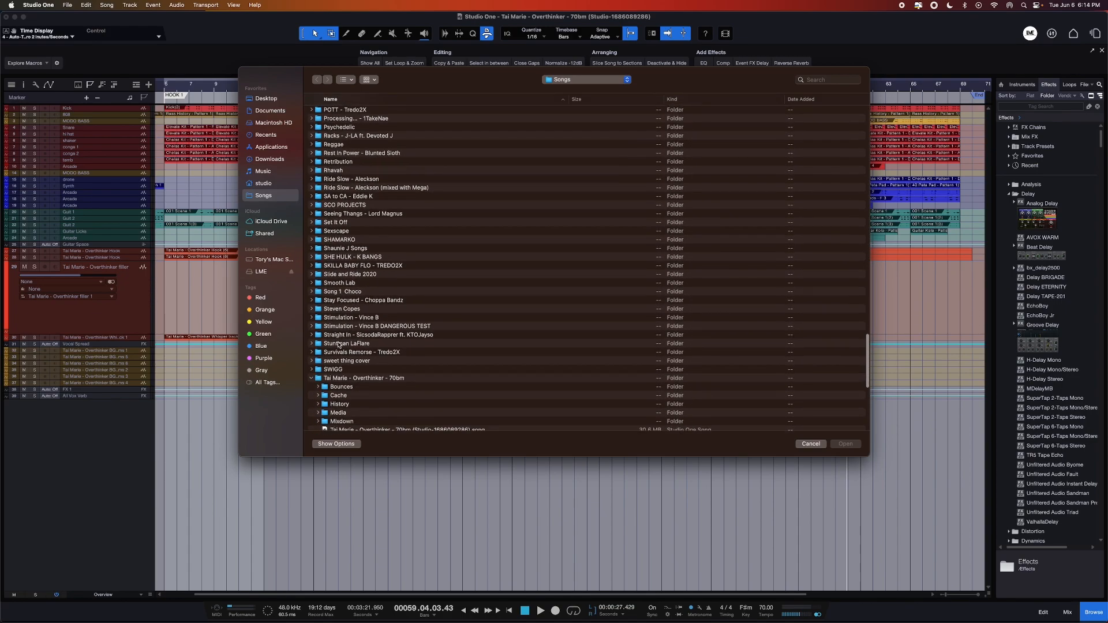
scroll("down", 3)
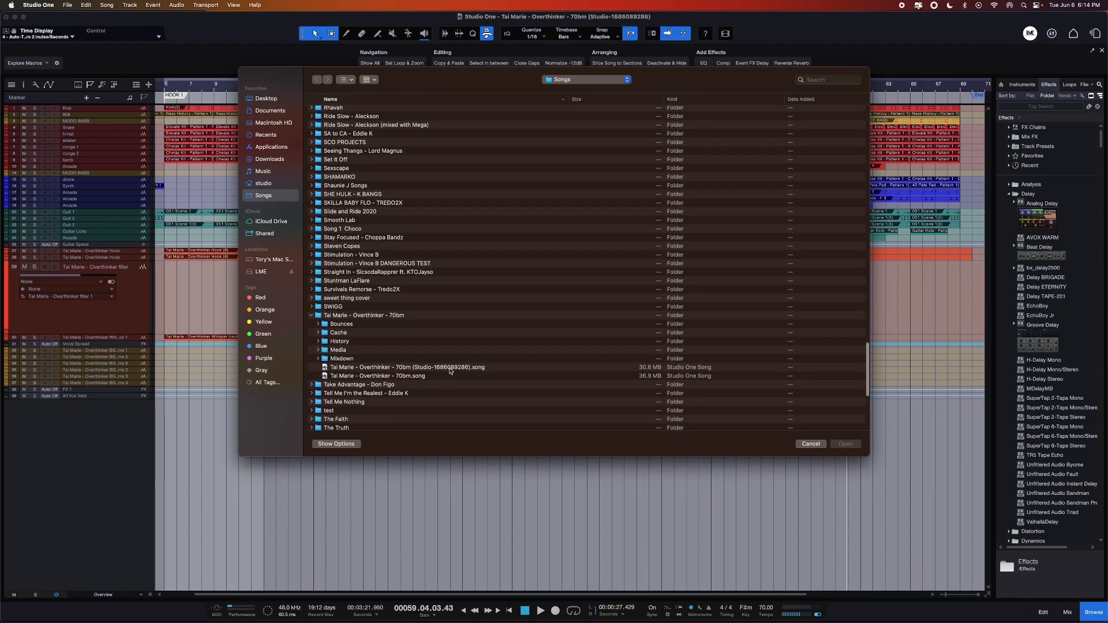
left_click(376, 384)
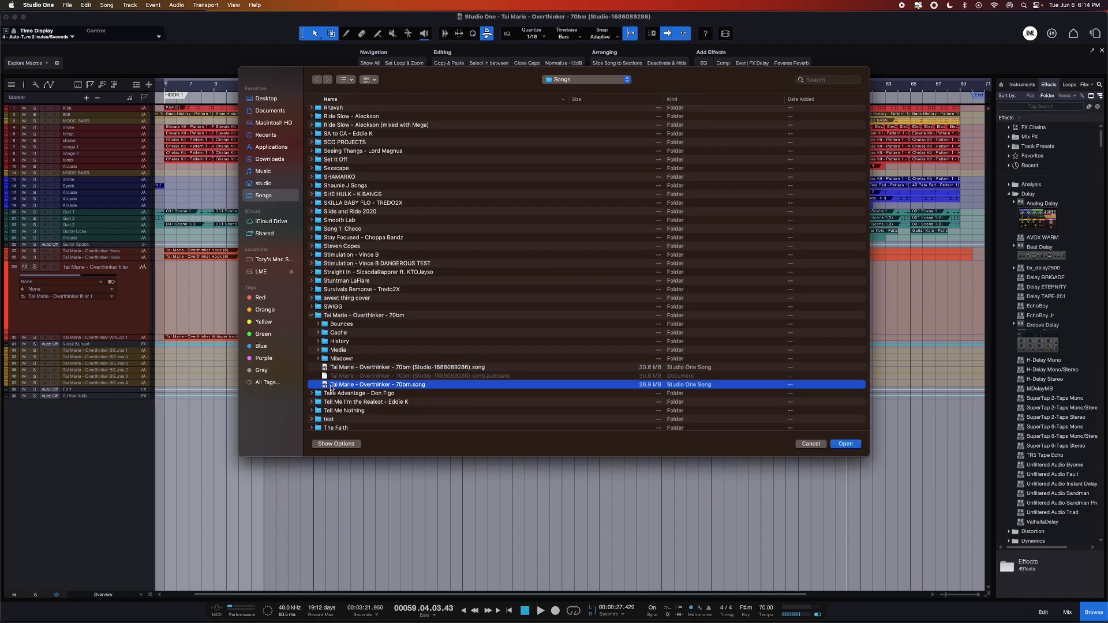
mouse_move(510, 391)
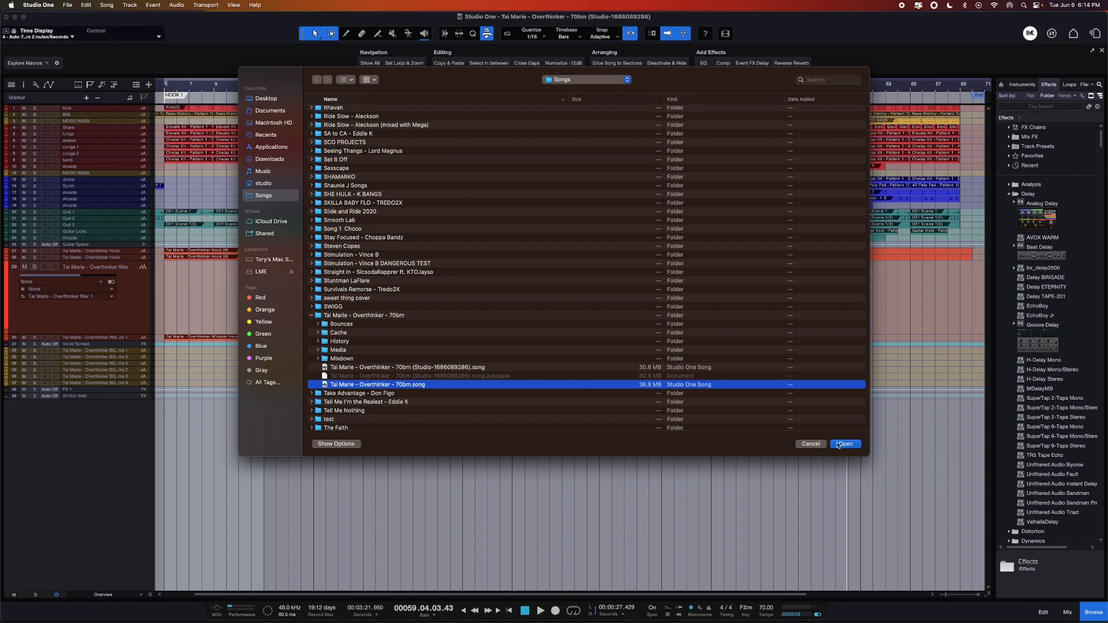
left_click(844, 444)
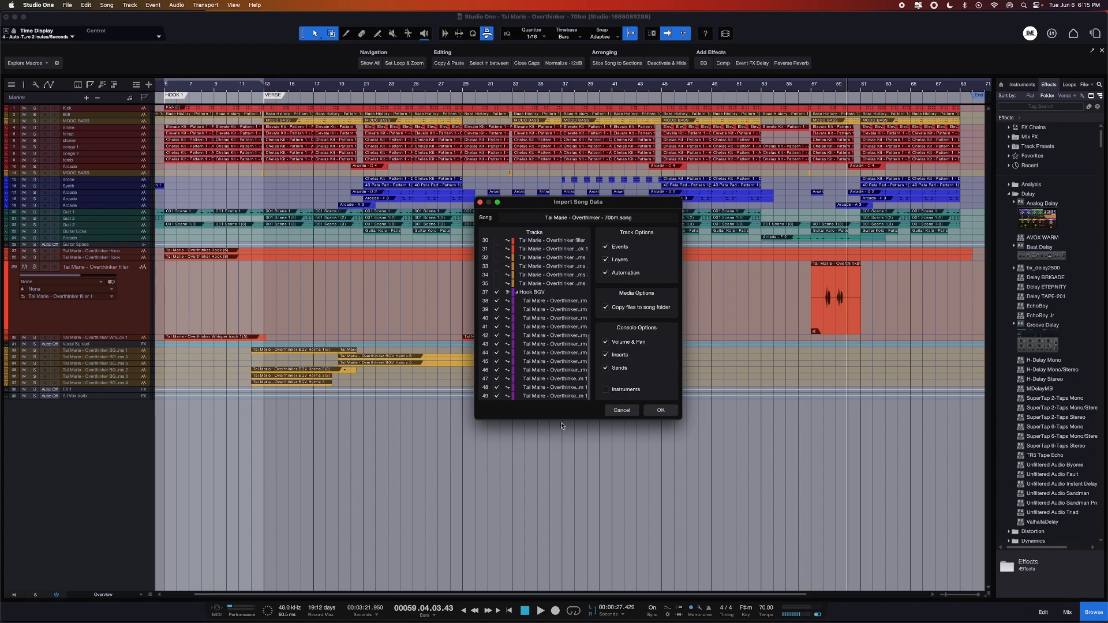
Confirm the import with the Hook BGV tracks and options kept checked
left_click(659, 410)
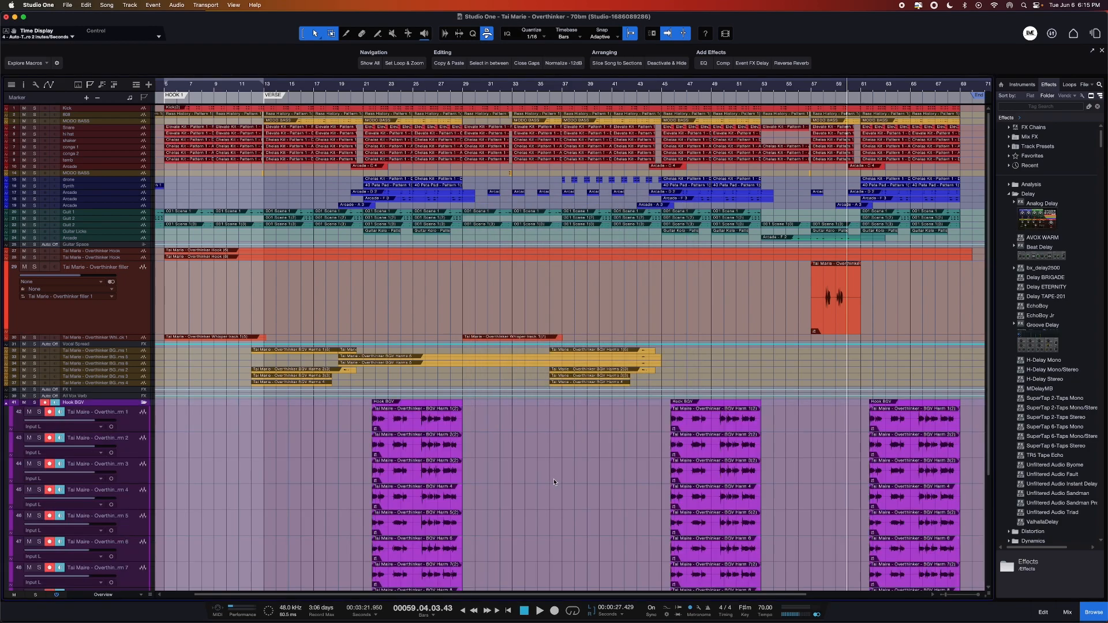
Show the mixer with the imported Hook BGV bus and harmony channels
scroll("down", 3)
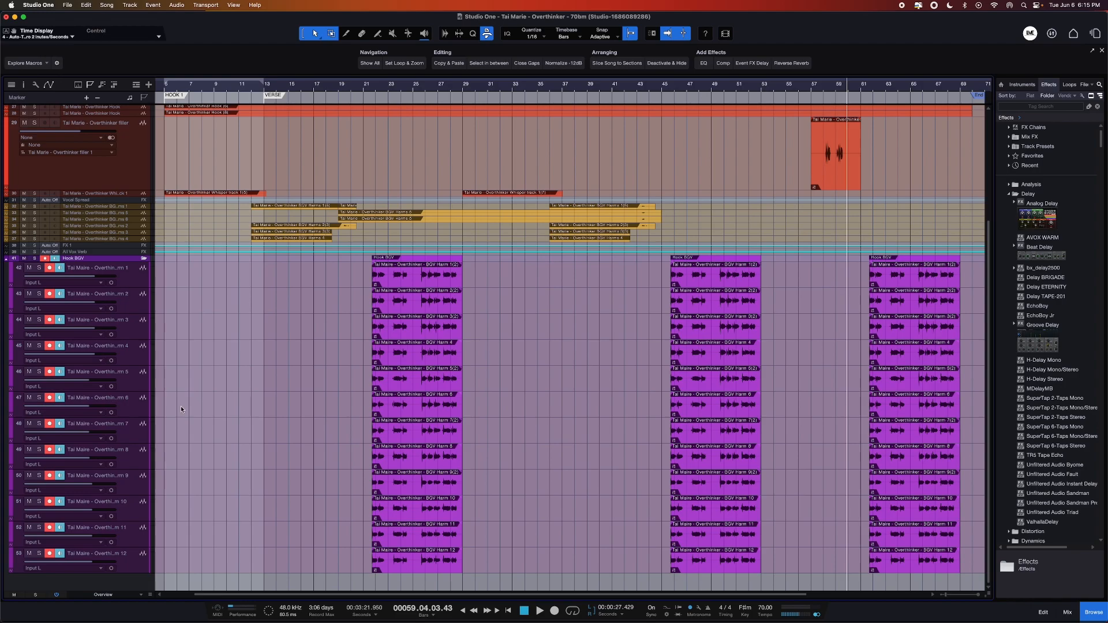
mouse_move(896, 330)
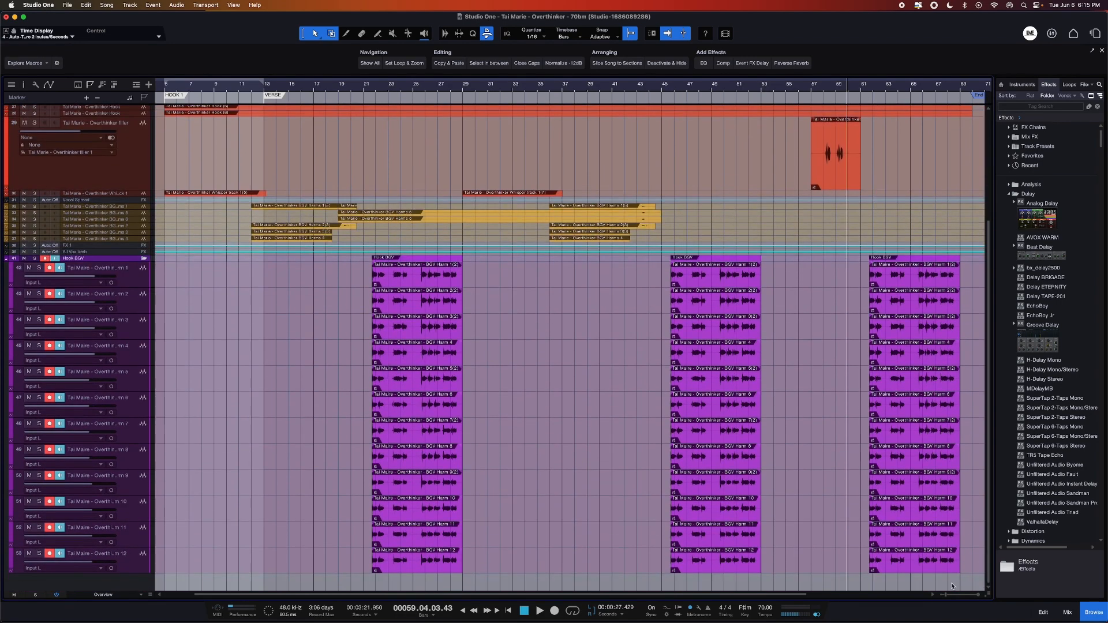
left_click(1068, 612)
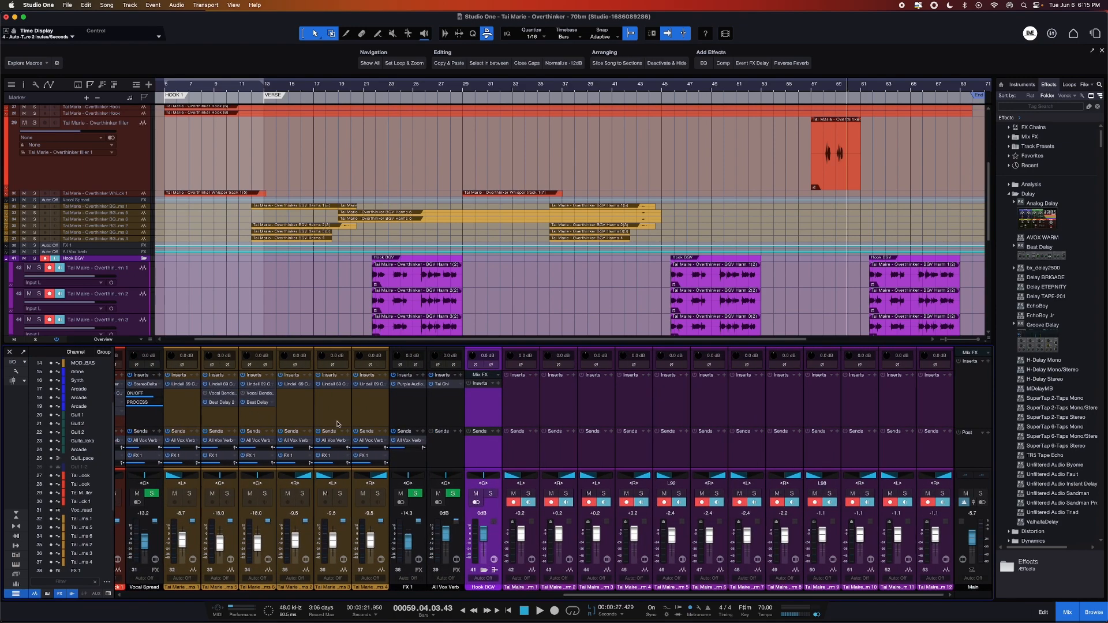
mouse_move(701, 432)
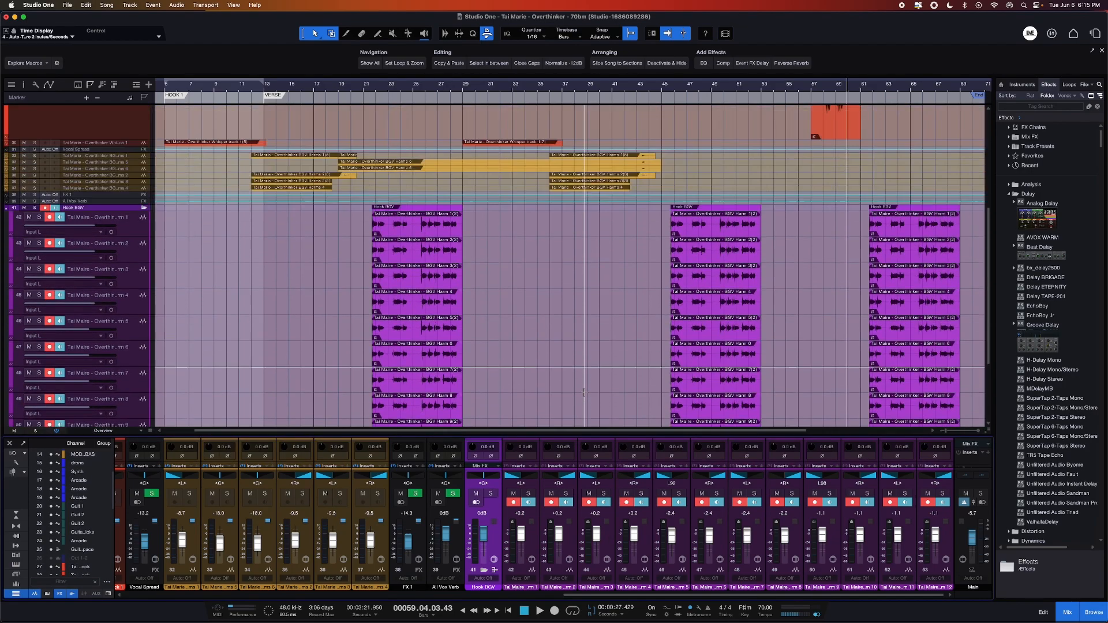
scroll("up", 3)
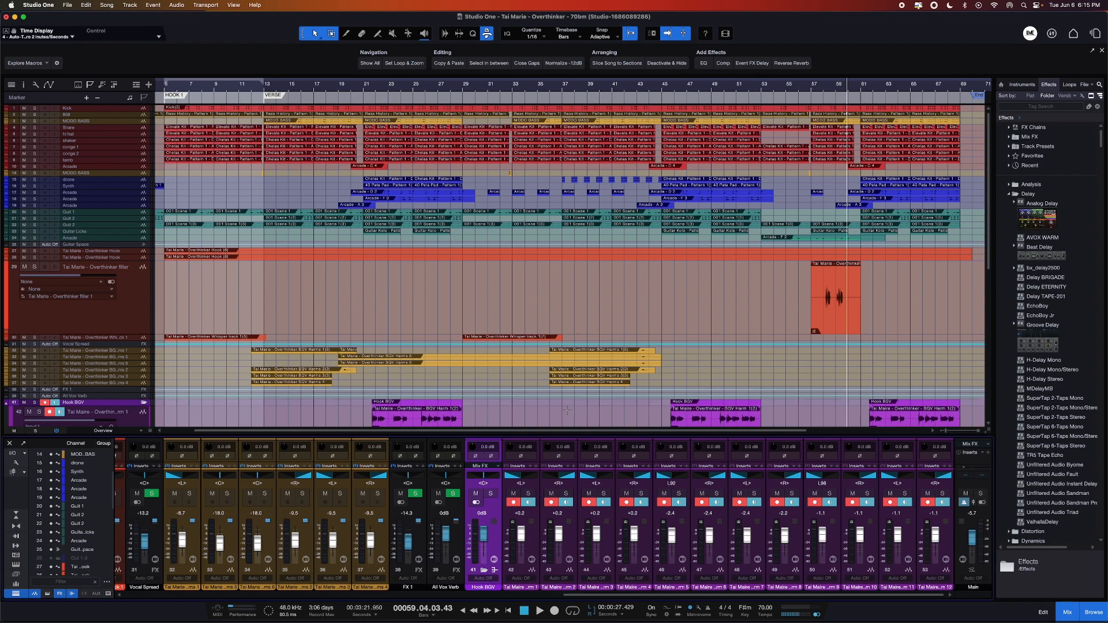